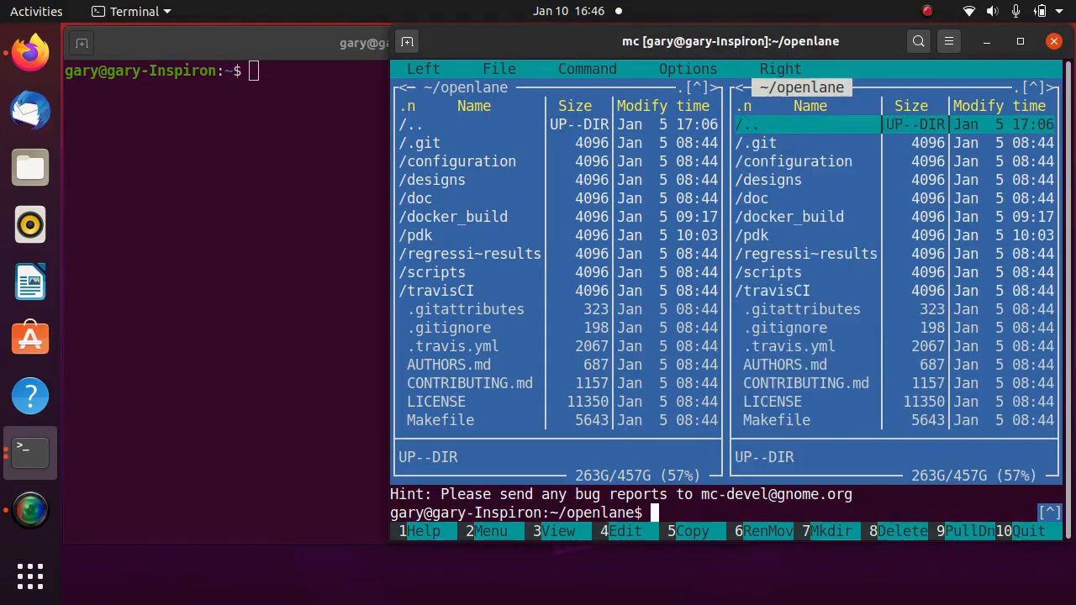
# View spm.v in emacs, run the OpenLane test flow, then launch KLayout on spm.gds.
pyautogui.write('emacs -nw spm.v')
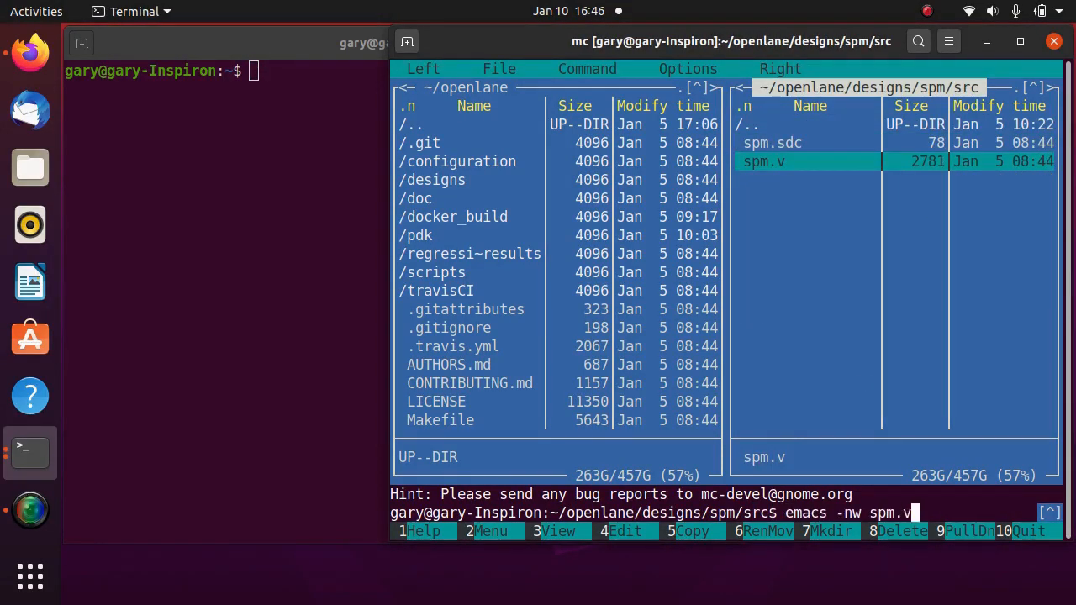
pyautogui.press('Return')
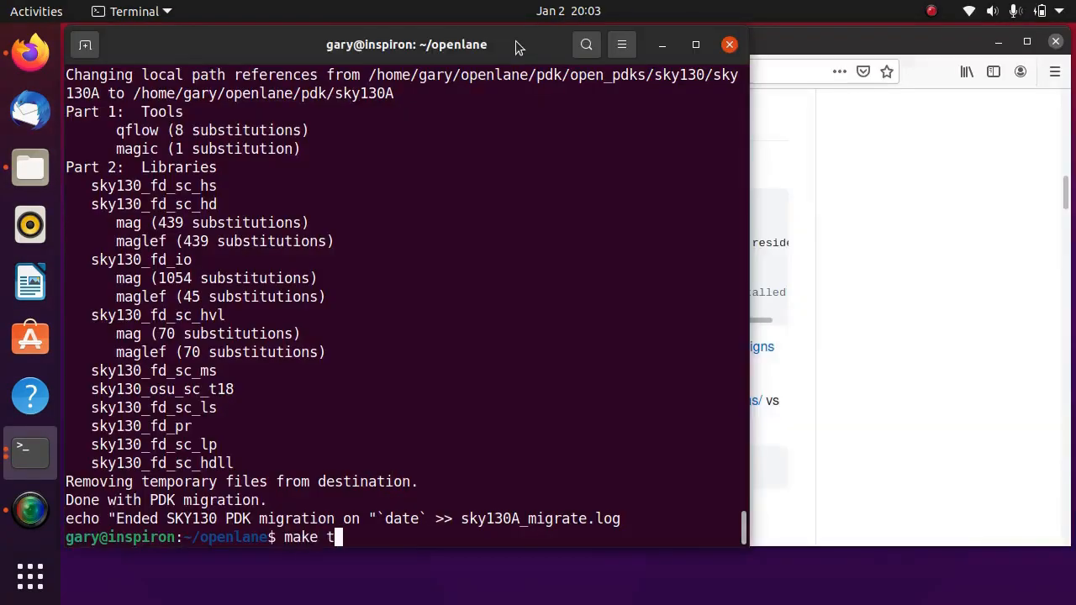
pyautogui.press('Return')
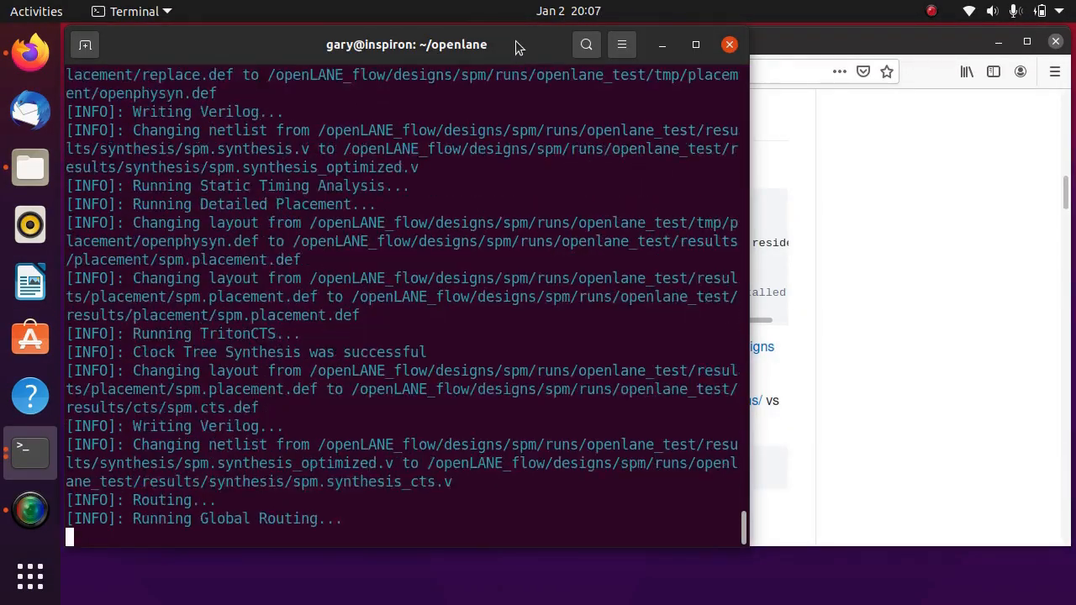
pyautogui.write('kla')
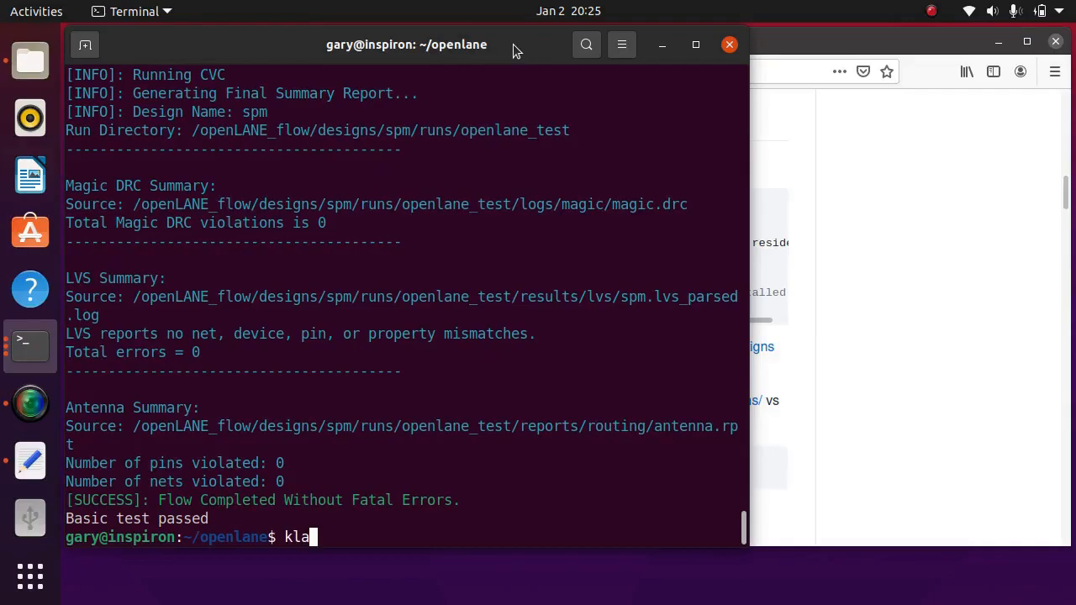
pyautogui.press('Return')
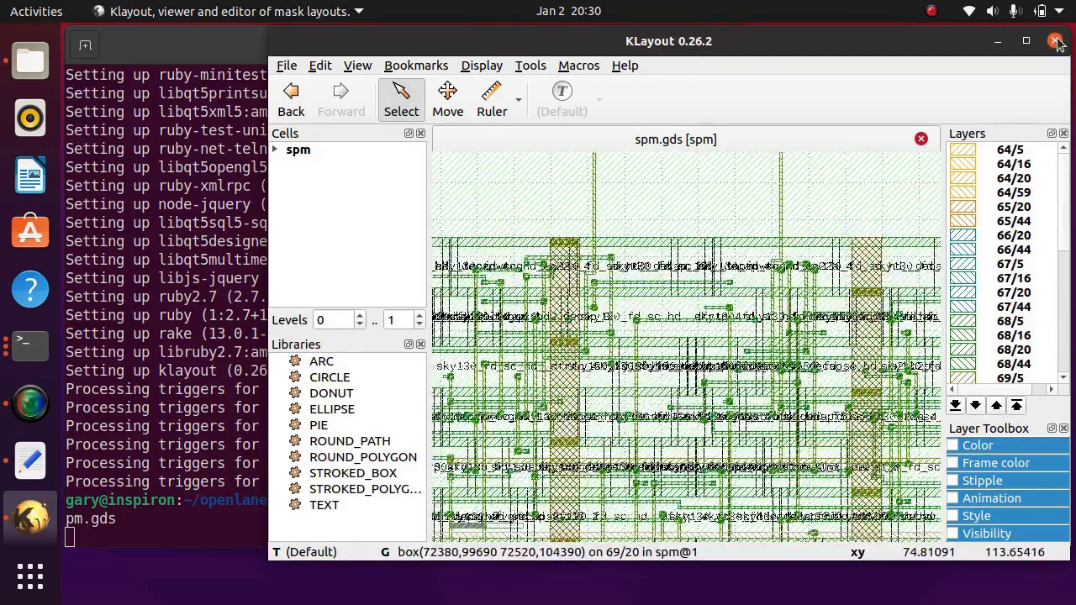
pyautogui.click(1057, 40)
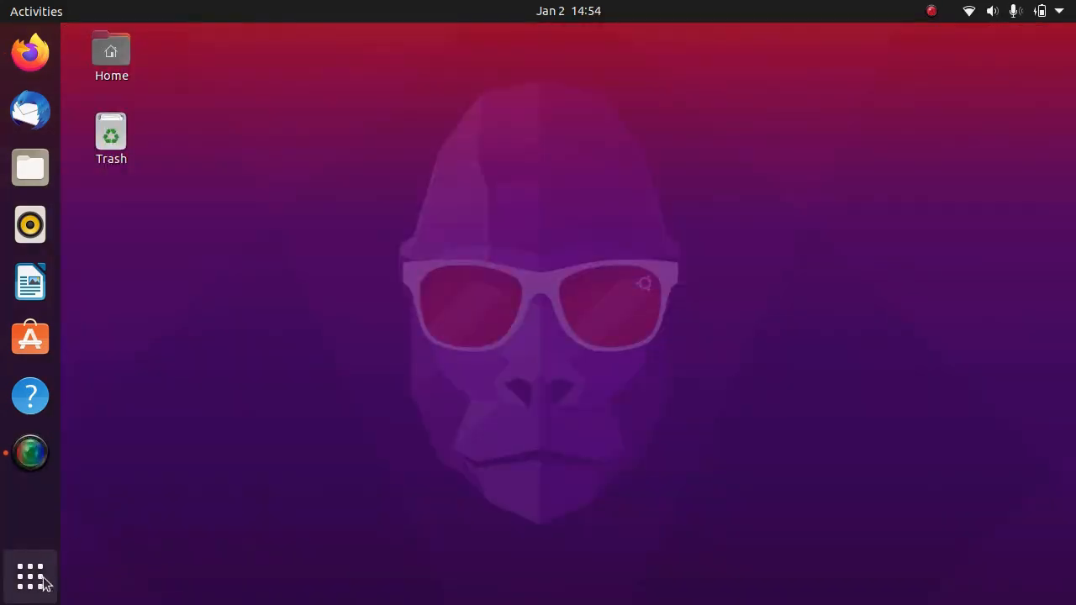
# Launch Firefox from Activities and reach the efabless/openlane GitHub page via Google.
pyautogui.click(31, 575)
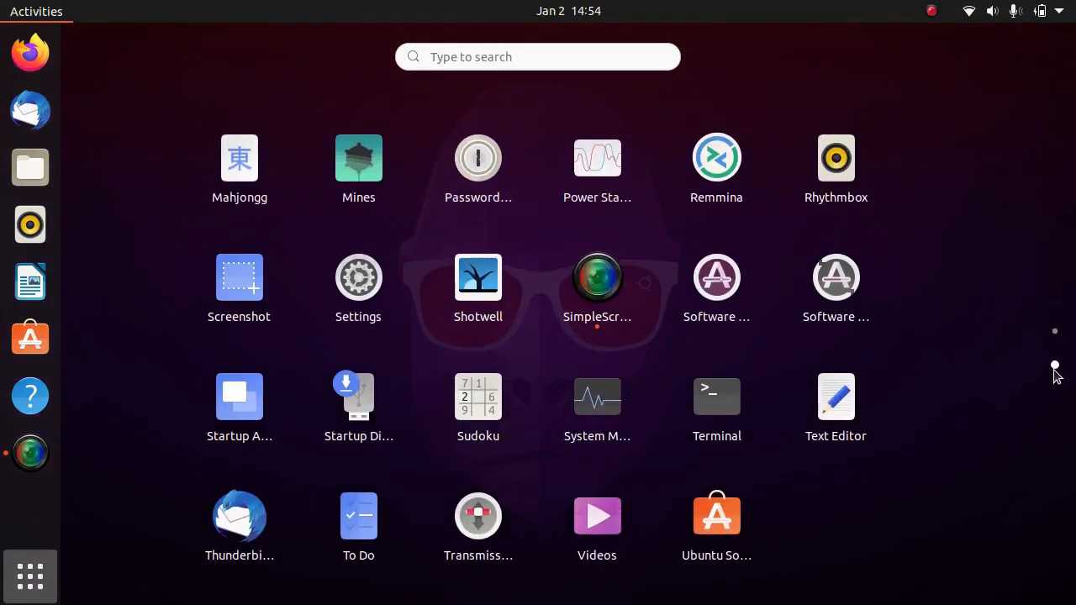
pyautogui.click(716, 397)
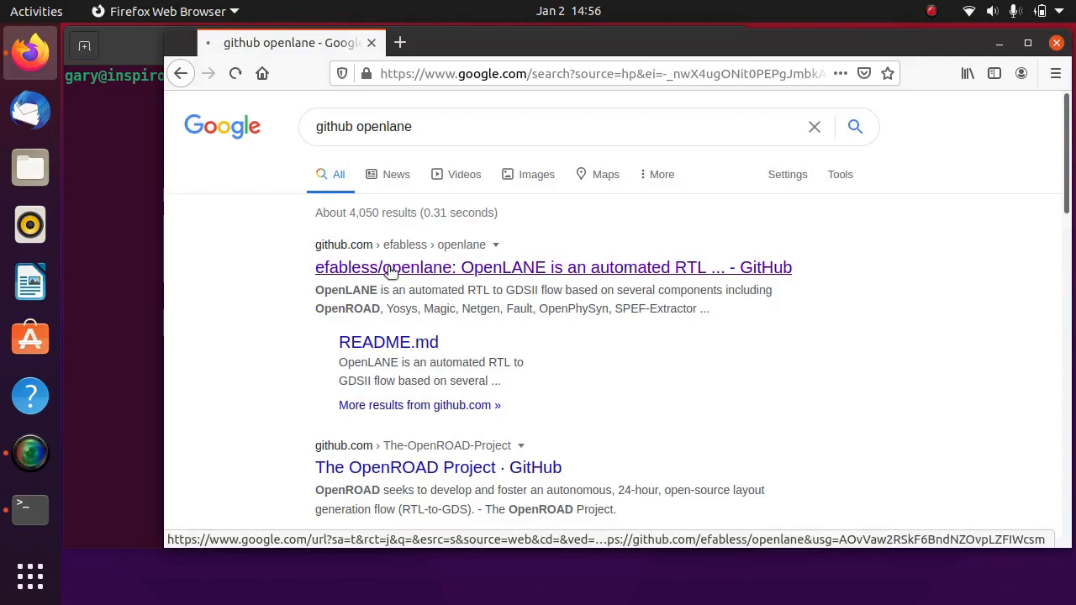
pyautogui.click(552, 267)
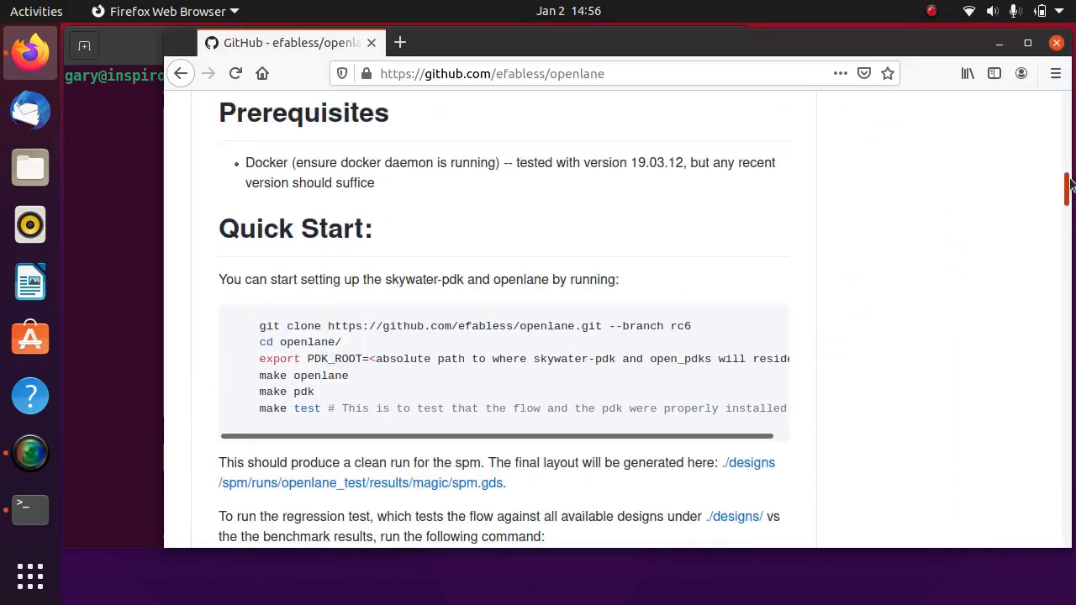
pyautogui.click(29, 508)
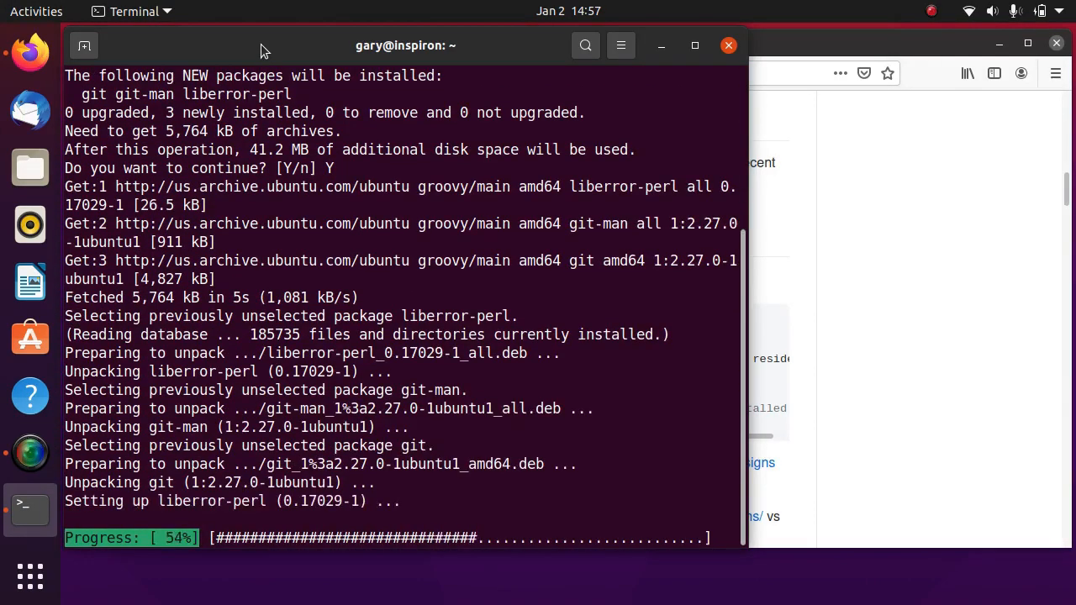
# Paste and run the apt install git and git clone OpenLane commands.
pyautogui.rightClick(530, 328)
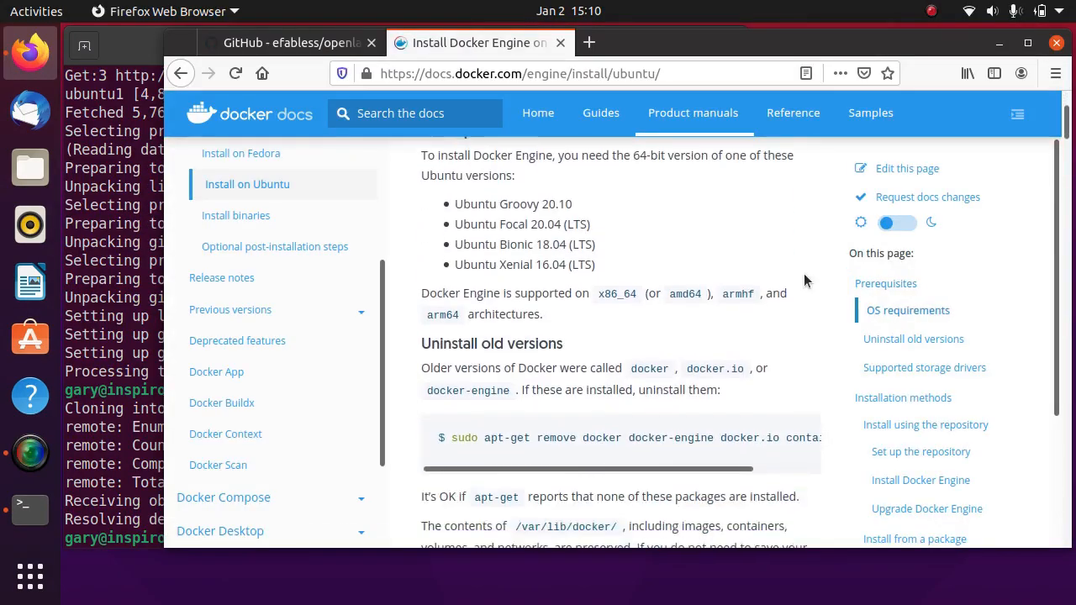
# Copy the Docker GPG key command from the Ubuntu install page, then go to post-installation steps.
pyautogui.scroll(-3)
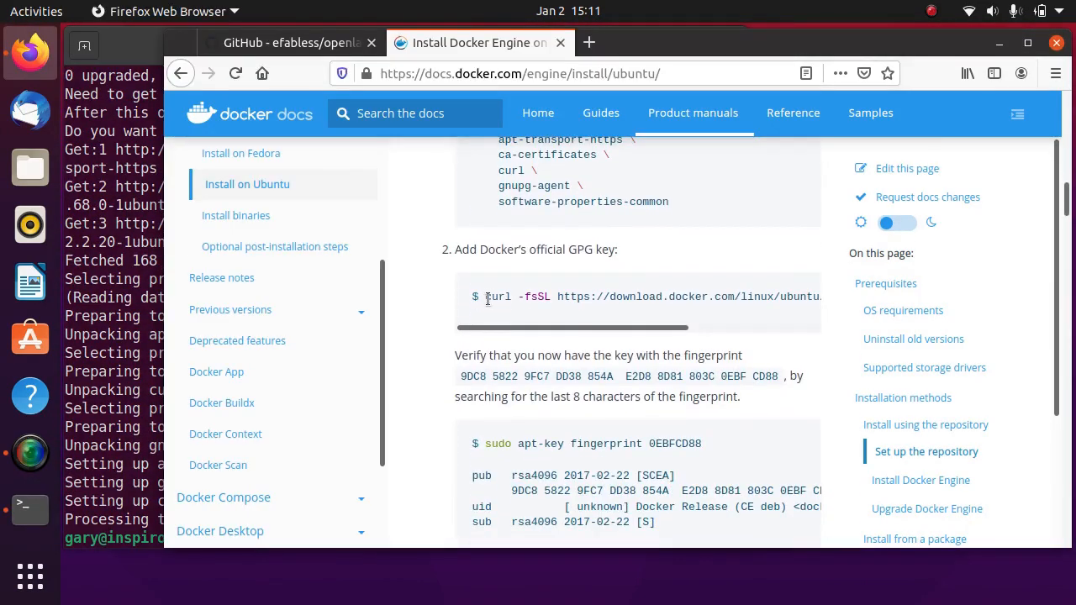
pyautogui.rightClick(210, 538)
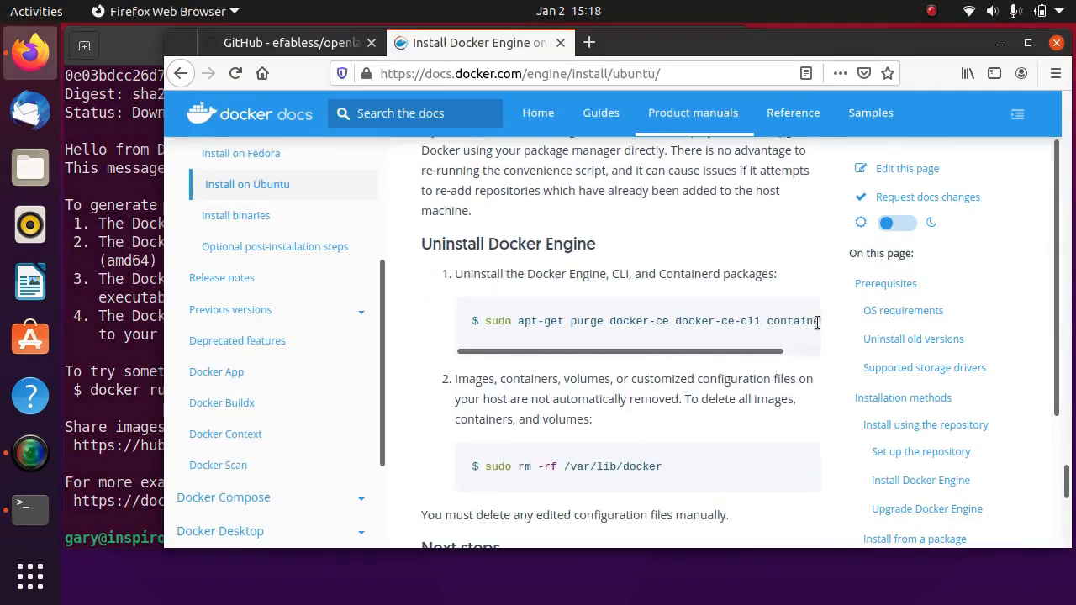
pyautogui.click(274, 245)
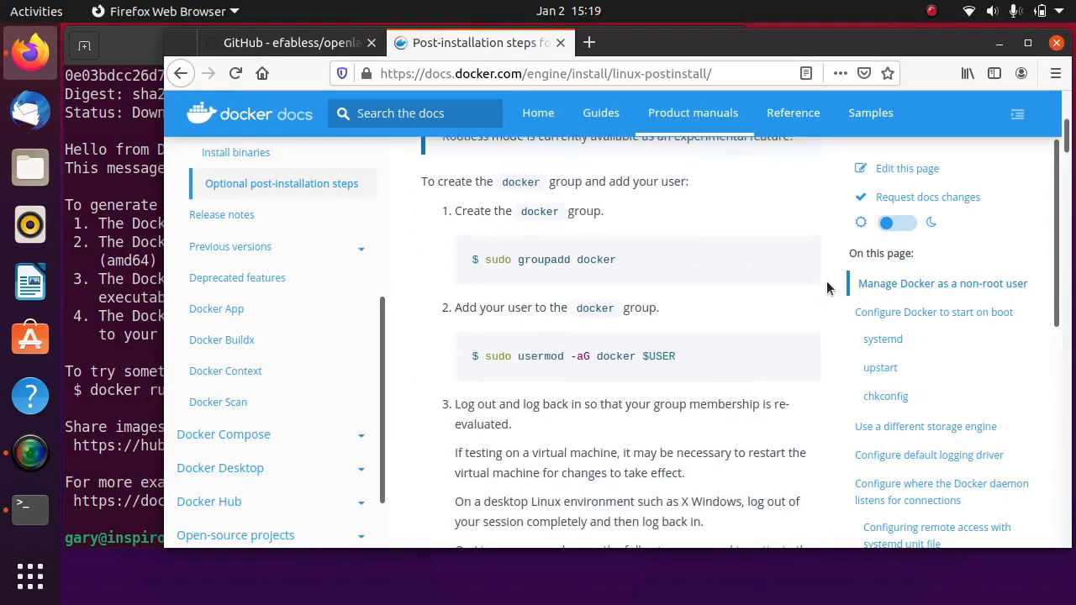
# Add the current user to the docker group with 'sudo usermod -aG docker $USER'.
pyautogui.click(31, 508)
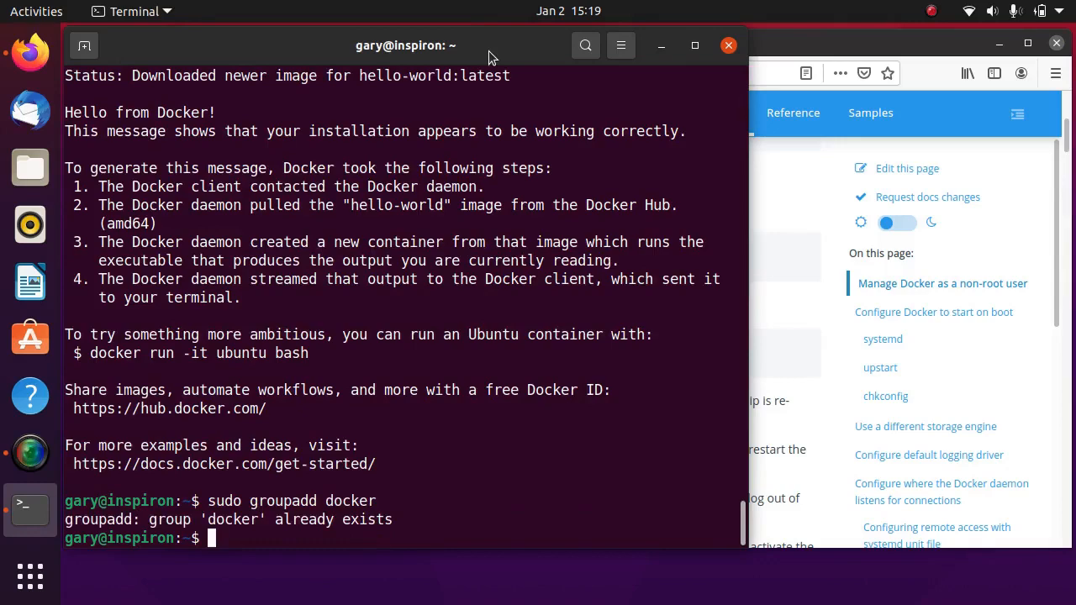
pyautogui.write('sudo usermod -aG docker $USER')
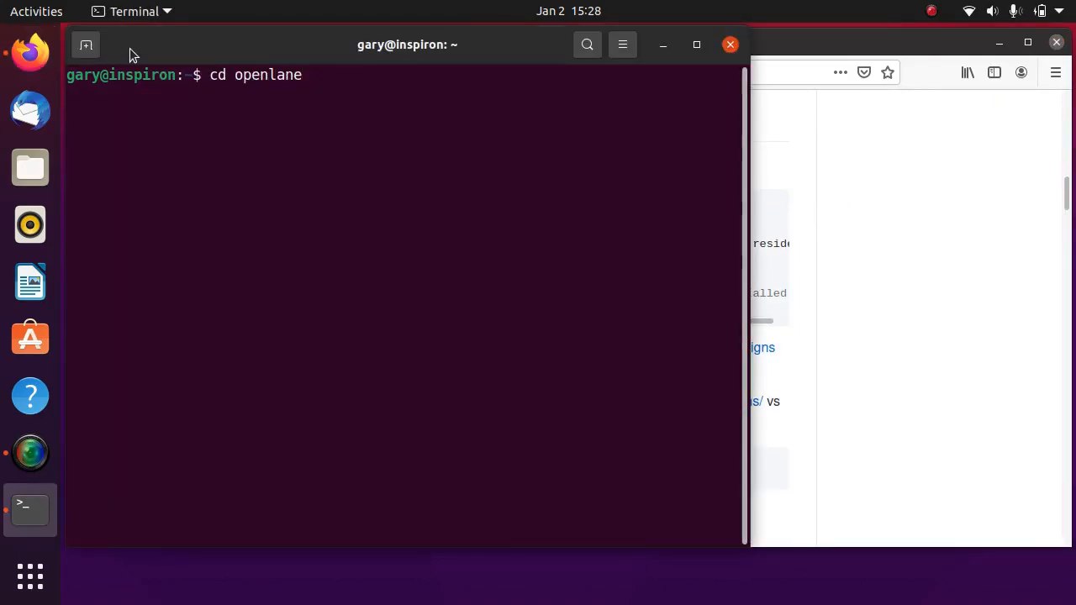
# Export PDK_ROOT=~/openlane/pdk and install the missing python3 package.
pyautogui.write('export PDK_ROOT=~/openlane/pdk')
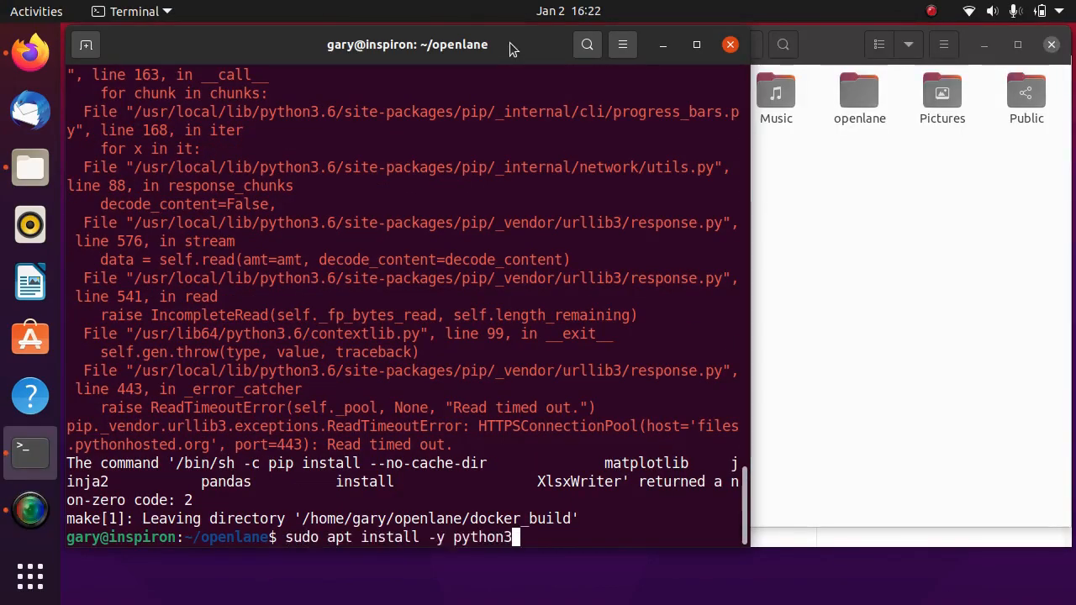
pyautogui.press('Return')
pyautogui.write('klayout designs/spm/runs/openlane_test/results/magic/spm.gds')
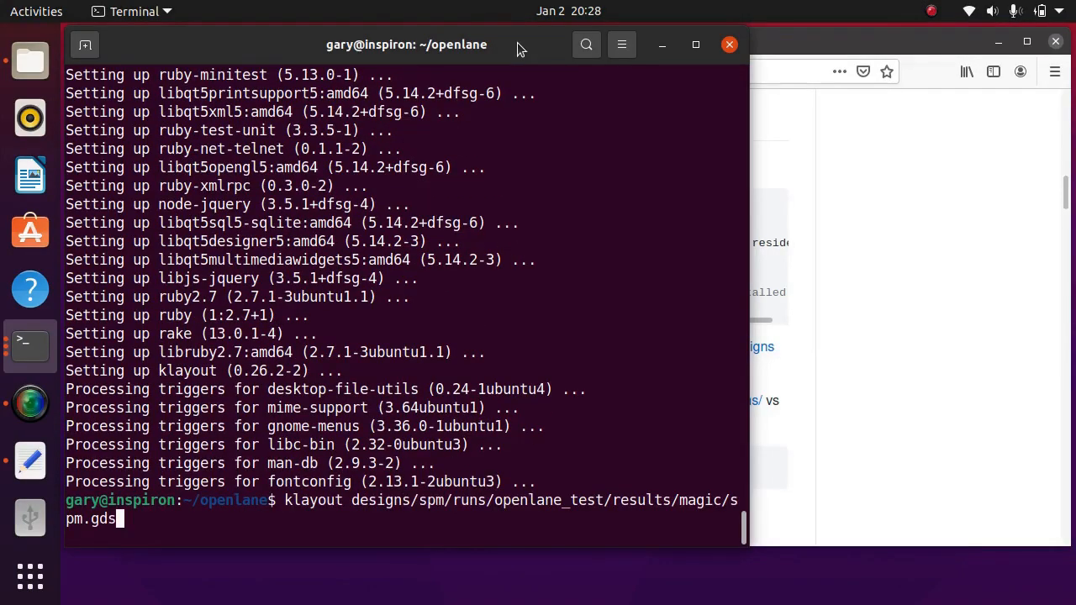
# Run the klayout command on spm.gds and focus the KLayout window.
pyautogui.press('Return')
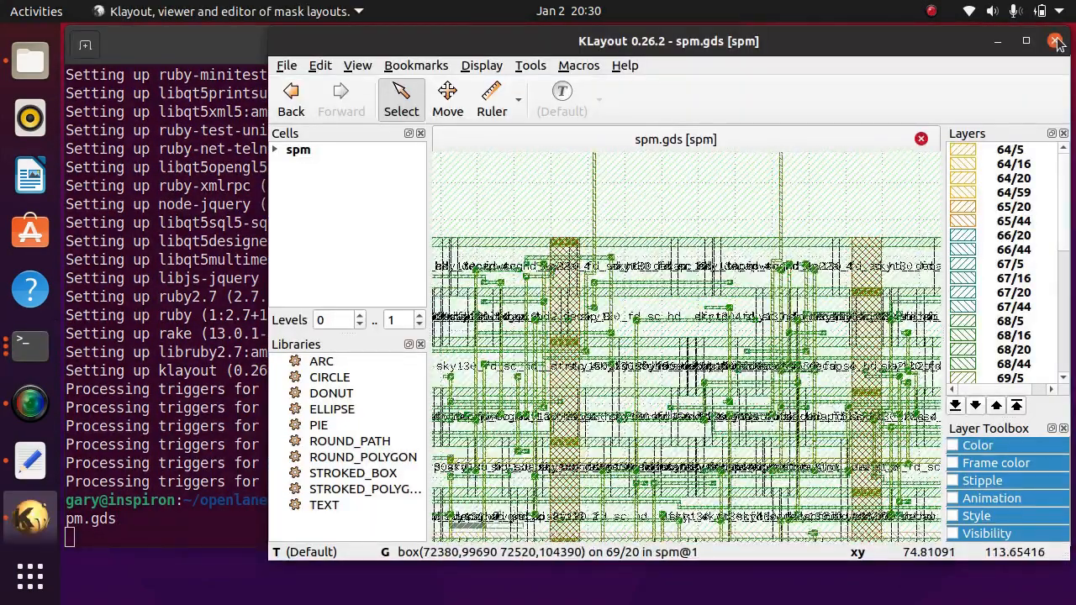
pyautogui.click(1057, 40)
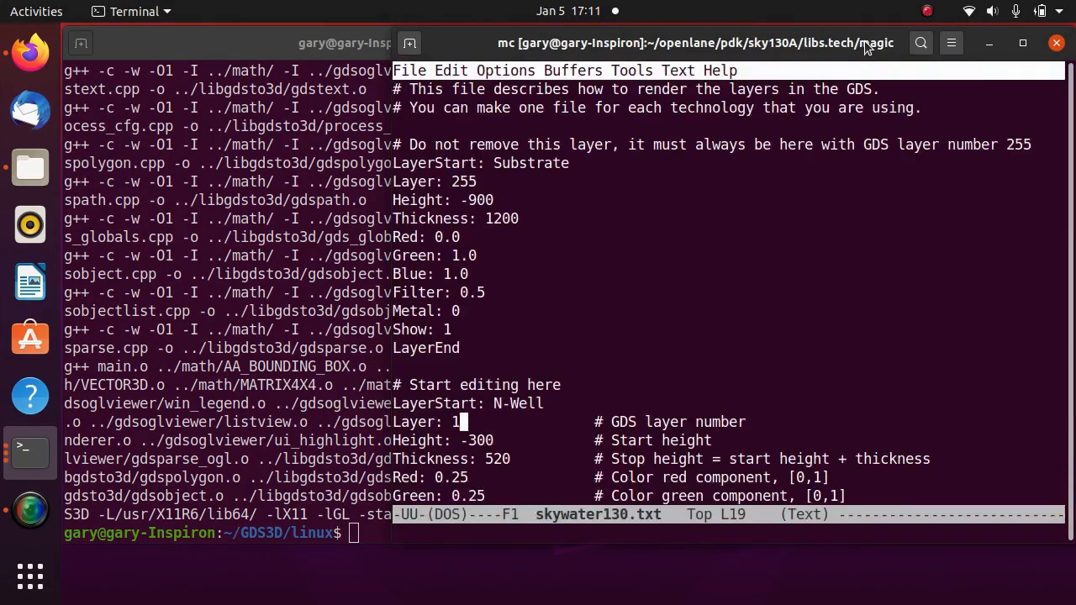
# Scroll through skywater130.txt to the N-Well, Metal 3 and Metal 5 layer entries.
pyautogui.scroll(-3)
pyautogui.write('Layer: 7')
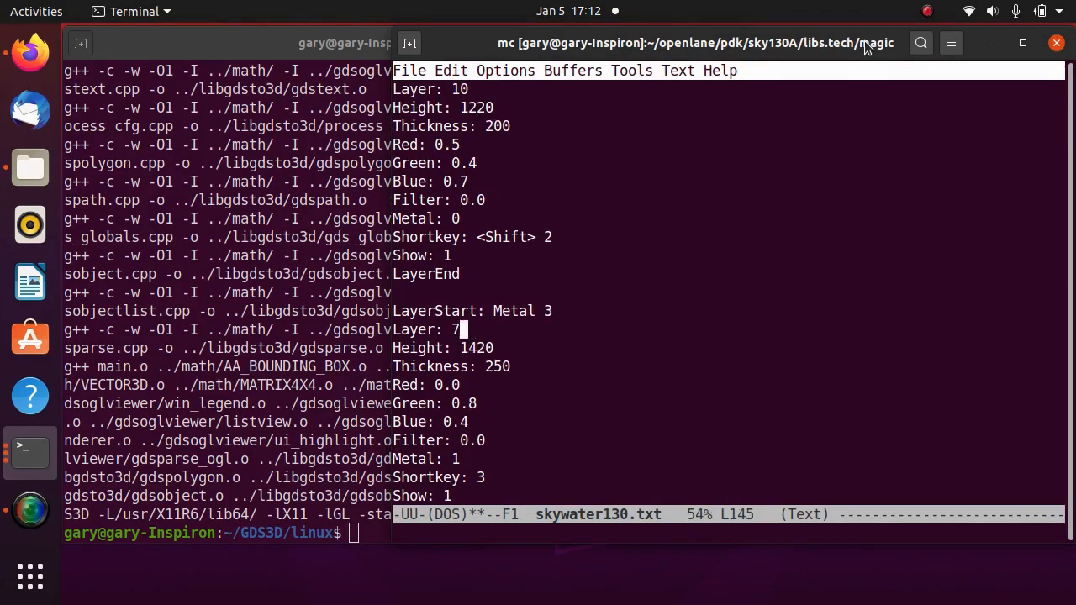
pyautogui.scroll(-3)
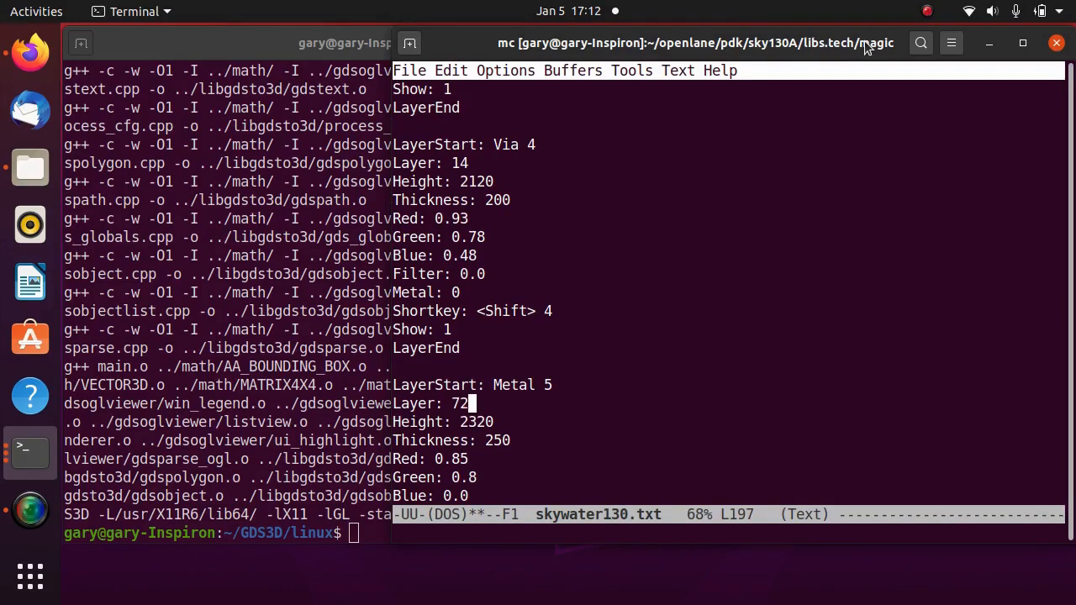